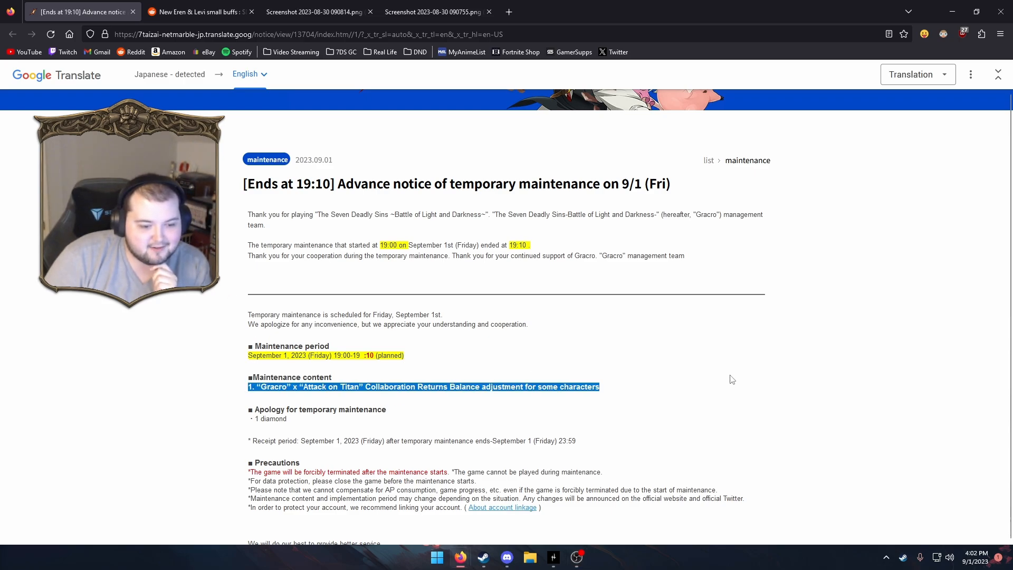
Finish reading the translated maintenance notice and switch to the 'New Eren & Levi small buffs' Reddit post.
{"action": "scroll", "scroll_direction": "down", "scroll_amount": 3}
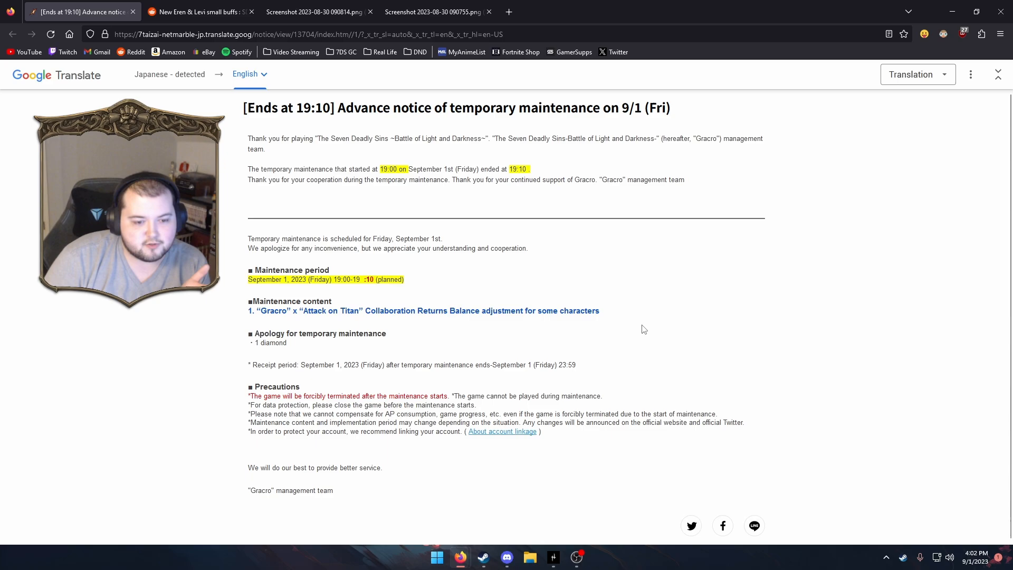
{"action": "left_click", "coordinate": [201, 11]}
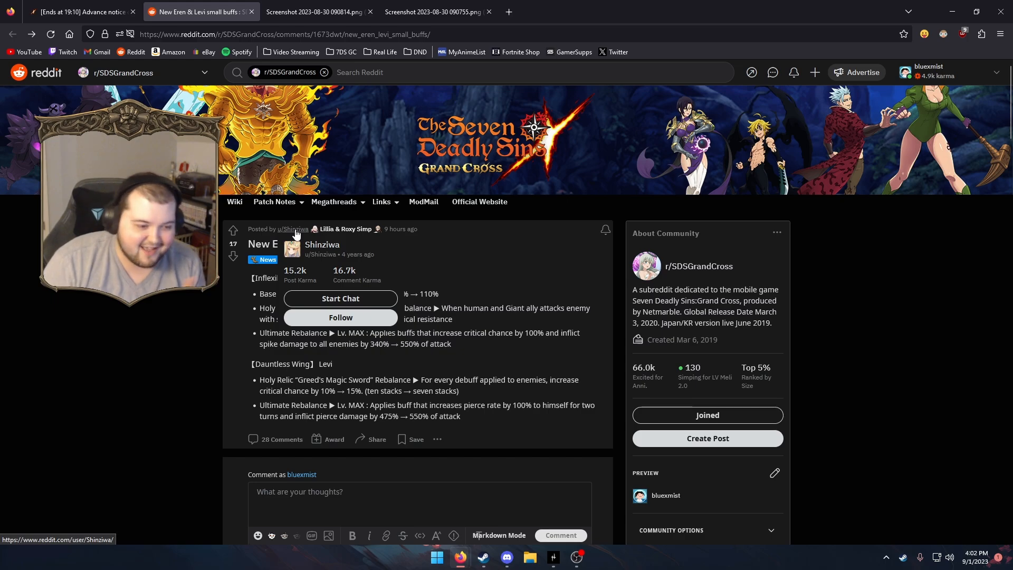
{"action": "mouse_move", "coordinate": [197, 292]}
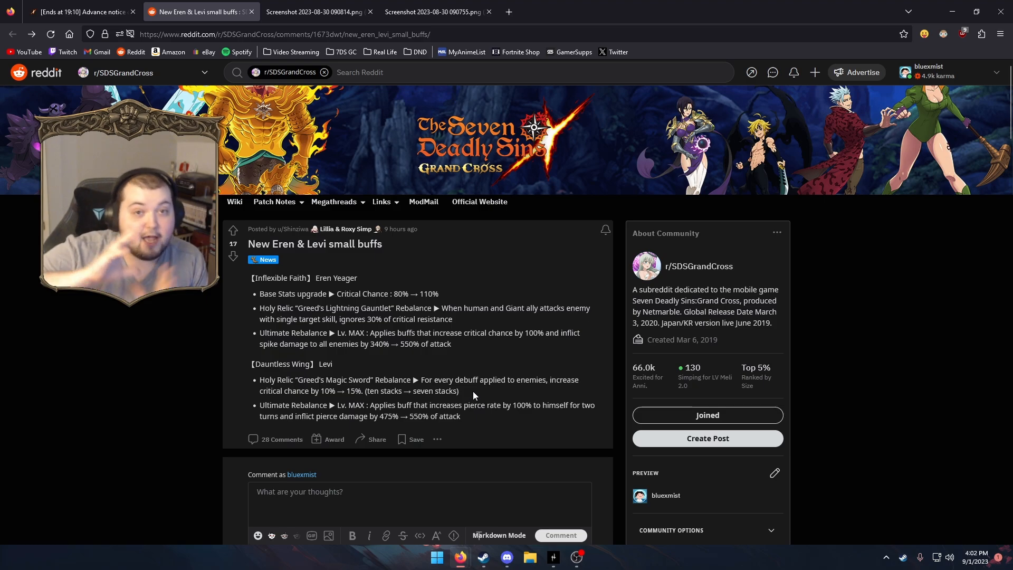
{"action": "mouse_move", "coordinate": [462, 424]}
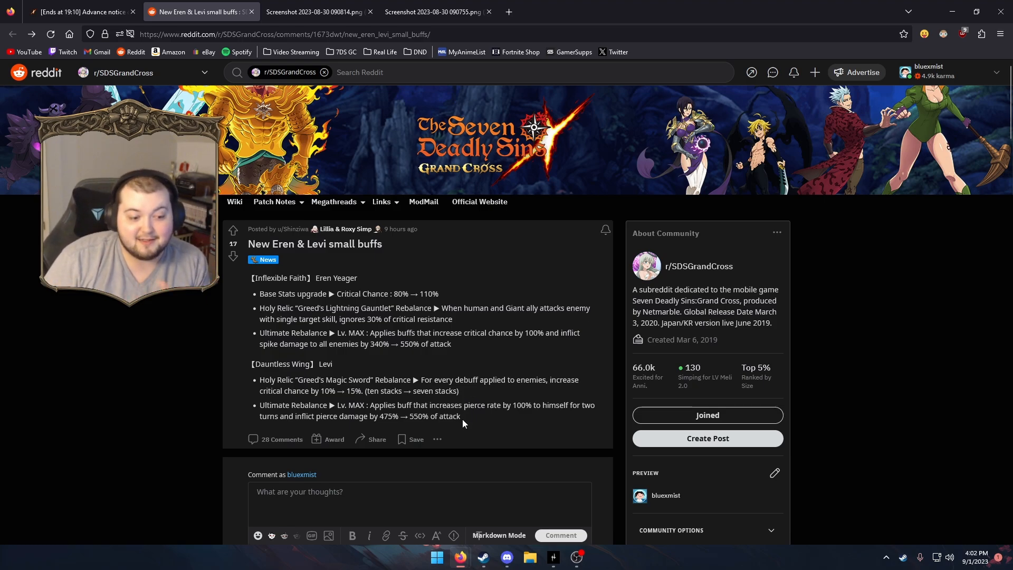
{"action": "left_click_drag", "start_coordinate": [253, 277], "coordinate": [461, 415]}
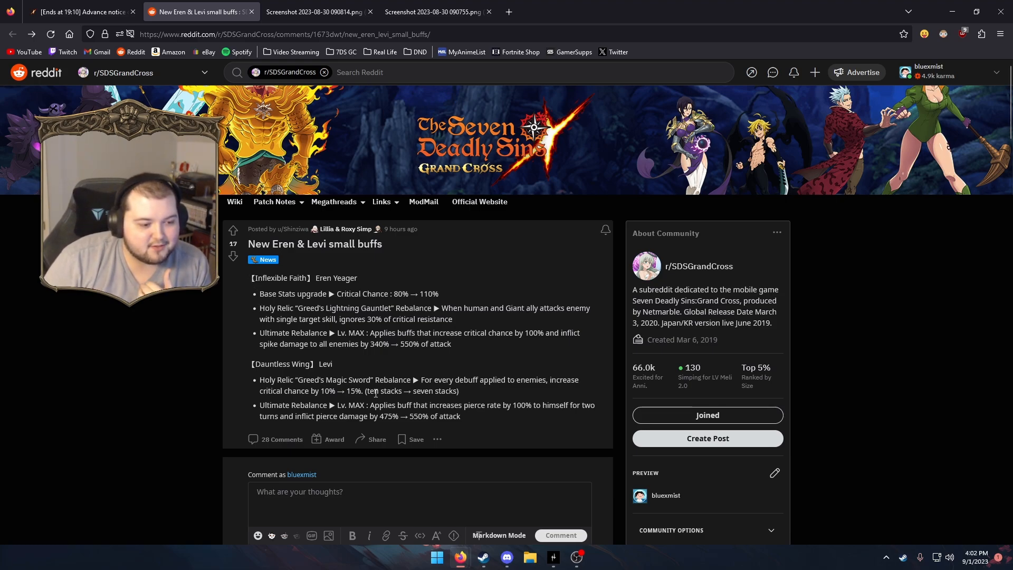
{"action": "mouse_move", "coordinate": [347, 356]}
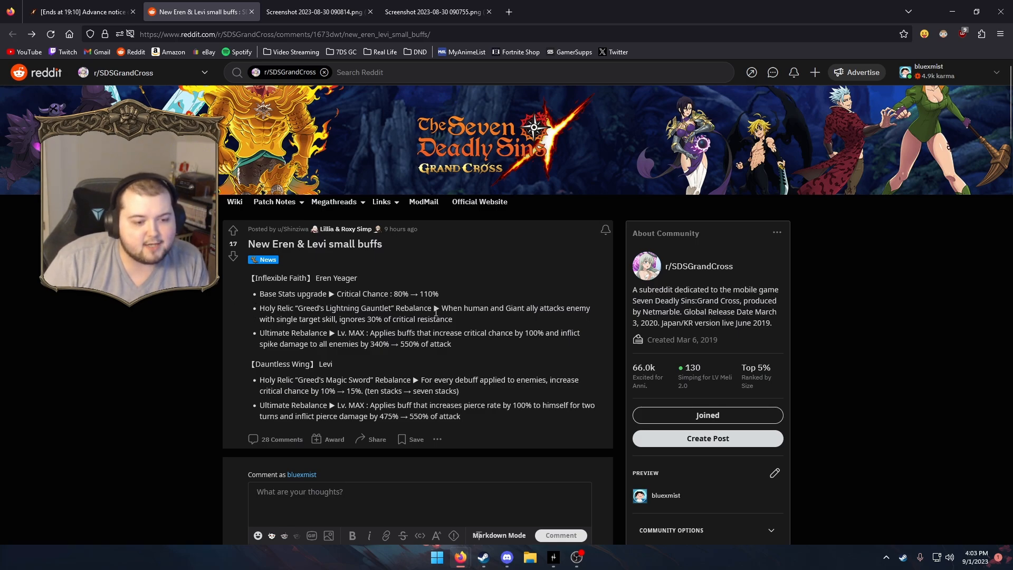
{"action": "left_click", "coordinate": [315, 11]}
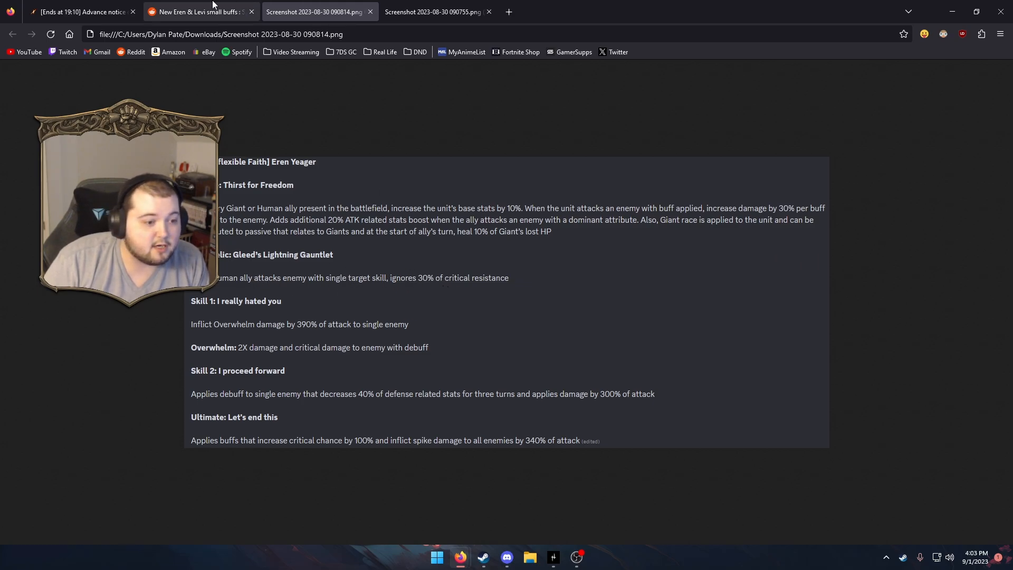
{"action": "left_click", "coordinate": [198, 12]}
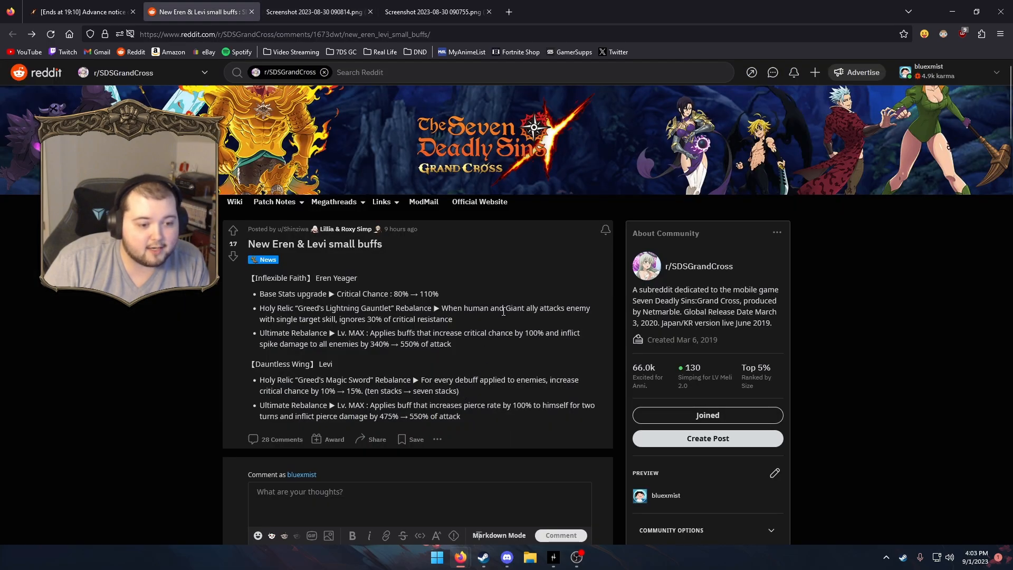
{"action": "left_click_drag", "start_coordinate": [464, 308], "coordinate": [542, 308]}
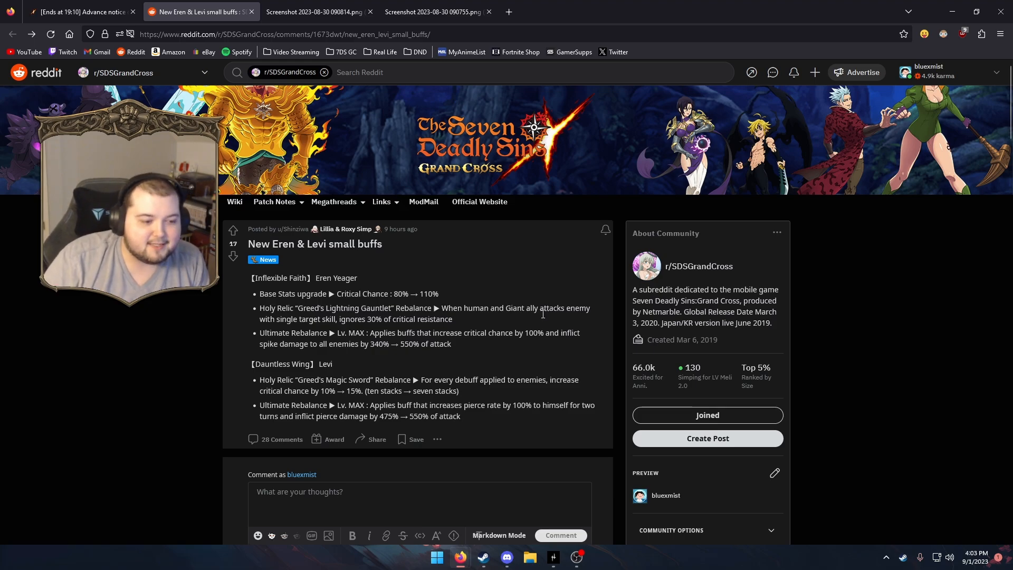
{"action": "left_click_drag", "start_coordinate": [273, 307], "coordinate": [453, 319]}
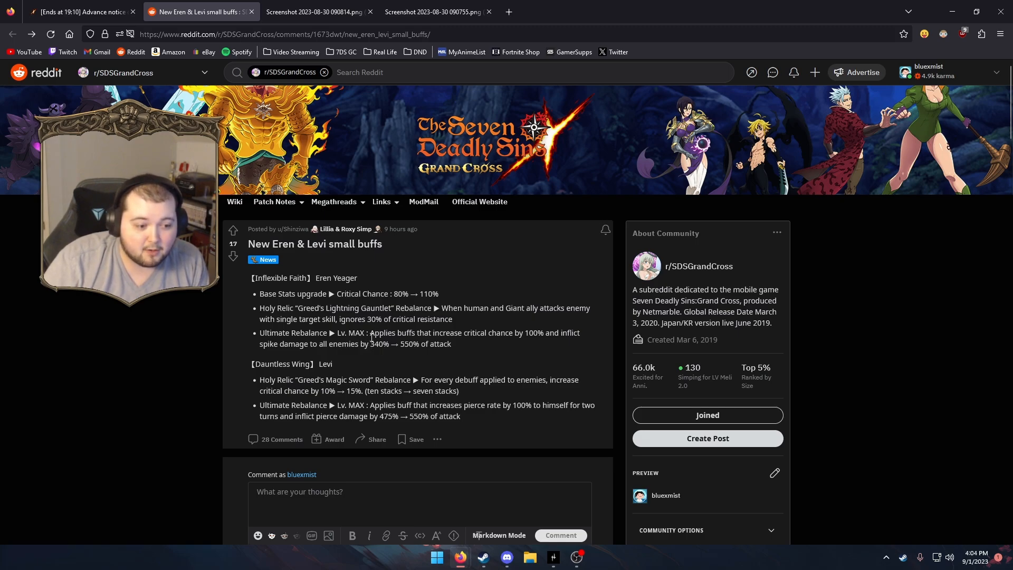
{"action": "left_click_drag", "start_coordinate": [370, 332], "coordinate": [483, 333]}
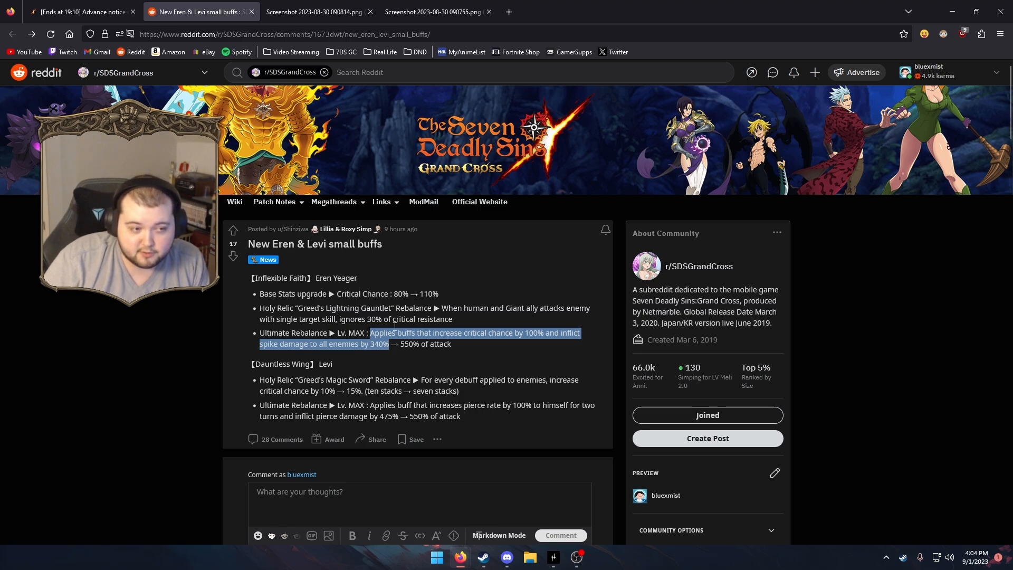
{"action": "left_click", "coordinate": [316, 11]}
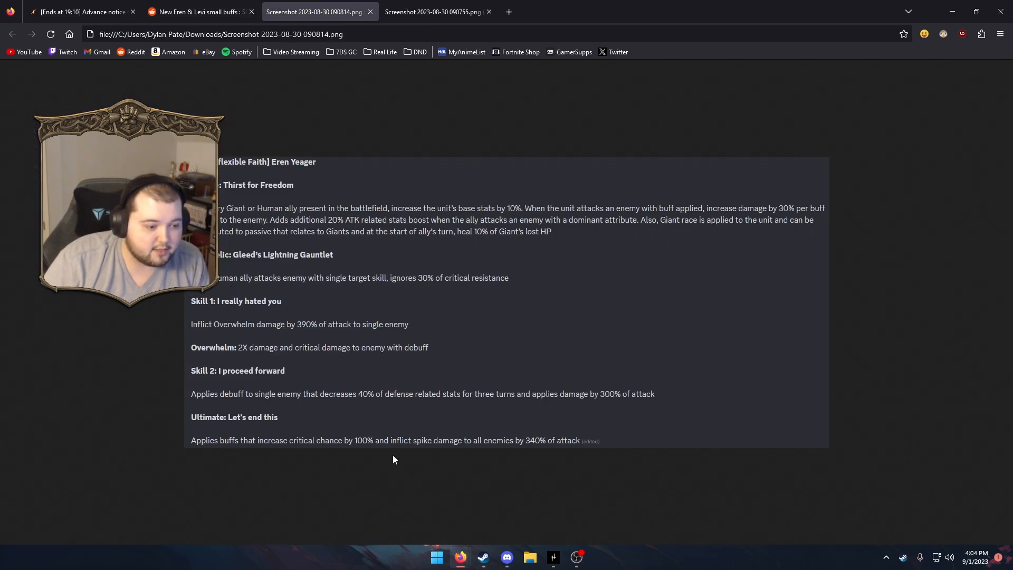
{"action": "left_click", "coordinate": [198, 11]}
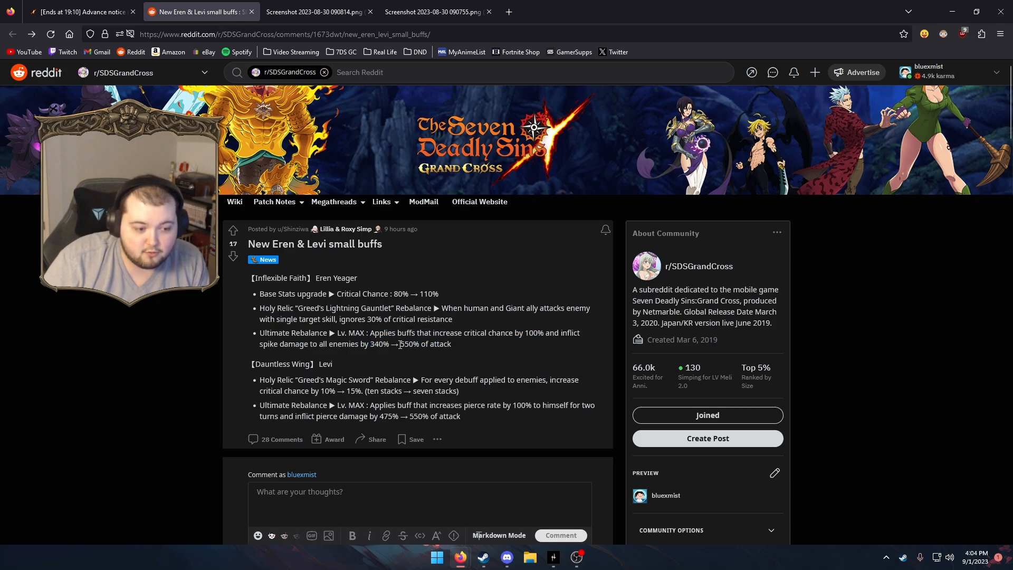
{"action": "double_click", "coordinate": [410, 344]}
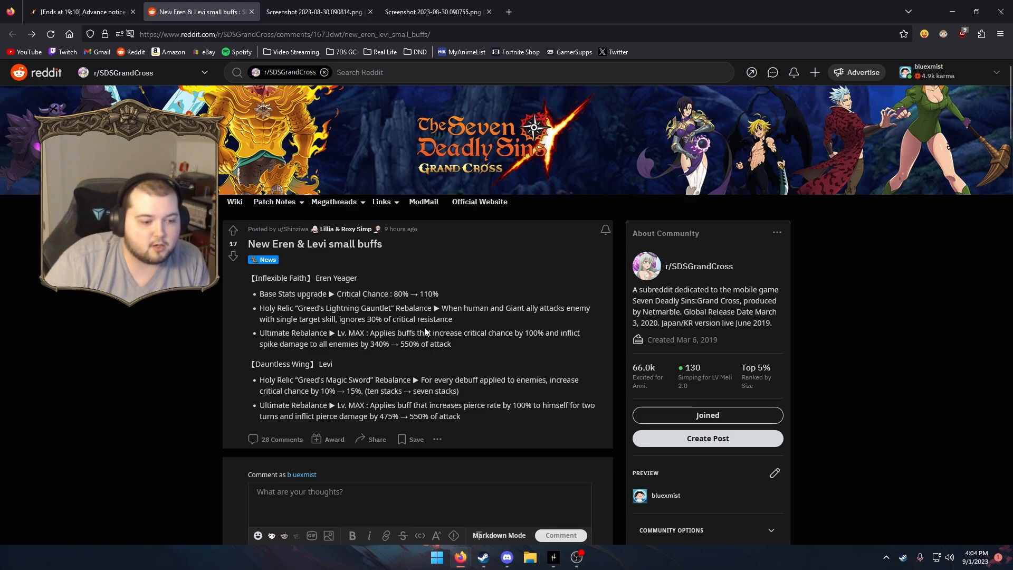
{"action": "left_click_drag", "start_coordinate": [260, 308], "coordinate": [450, 344]}
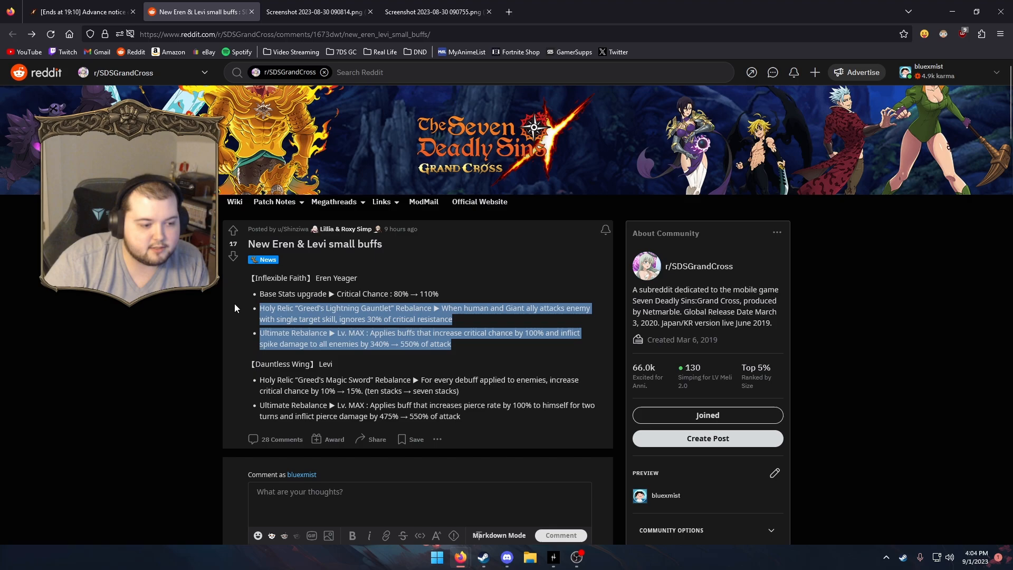
{"action": "left_click", "coordinate": [467, 351]}
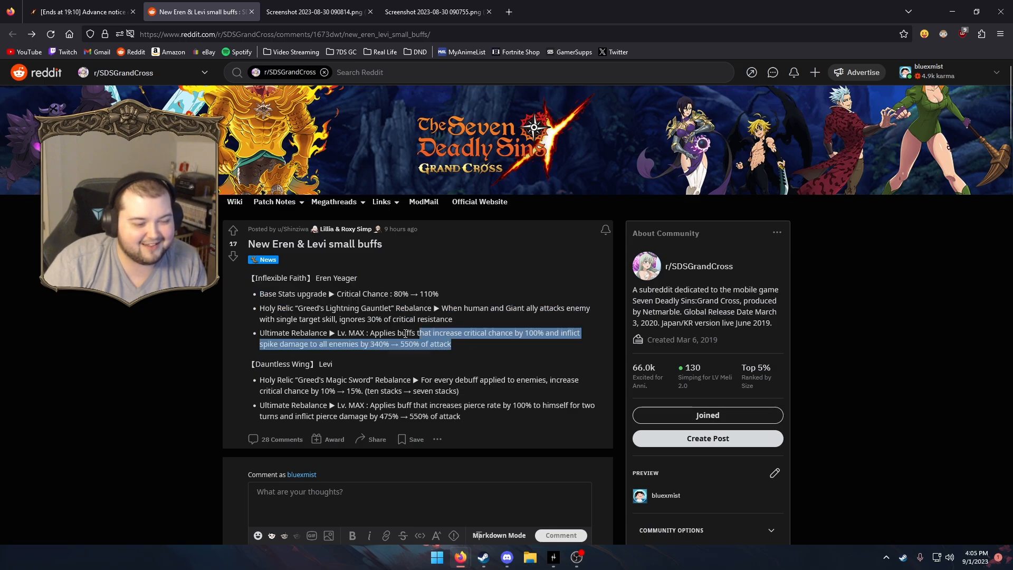
{"action": "left_click", "coordinate": [441, 344]}
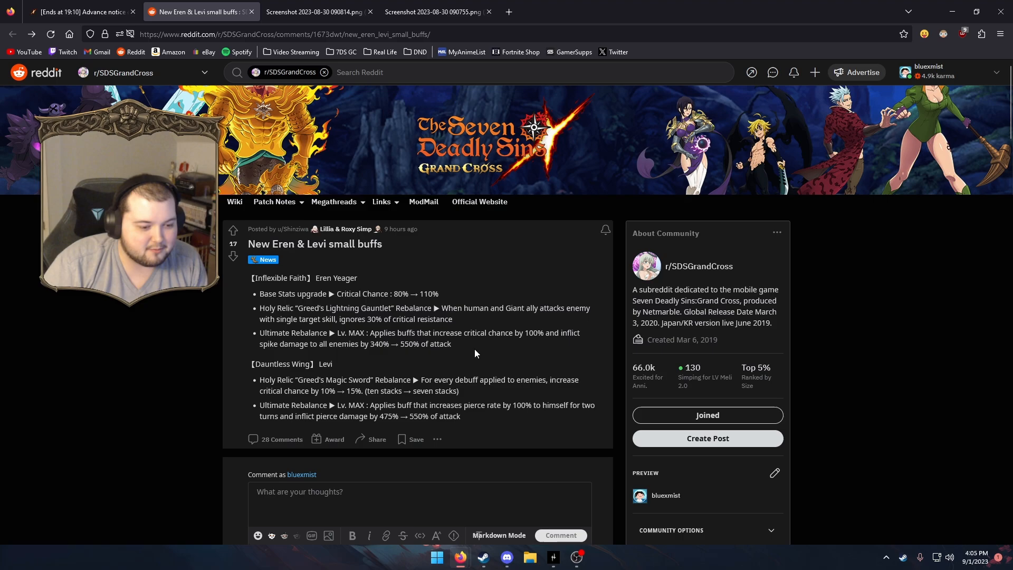
{"action": "mouse_move", "coordinate": [398, 371]}
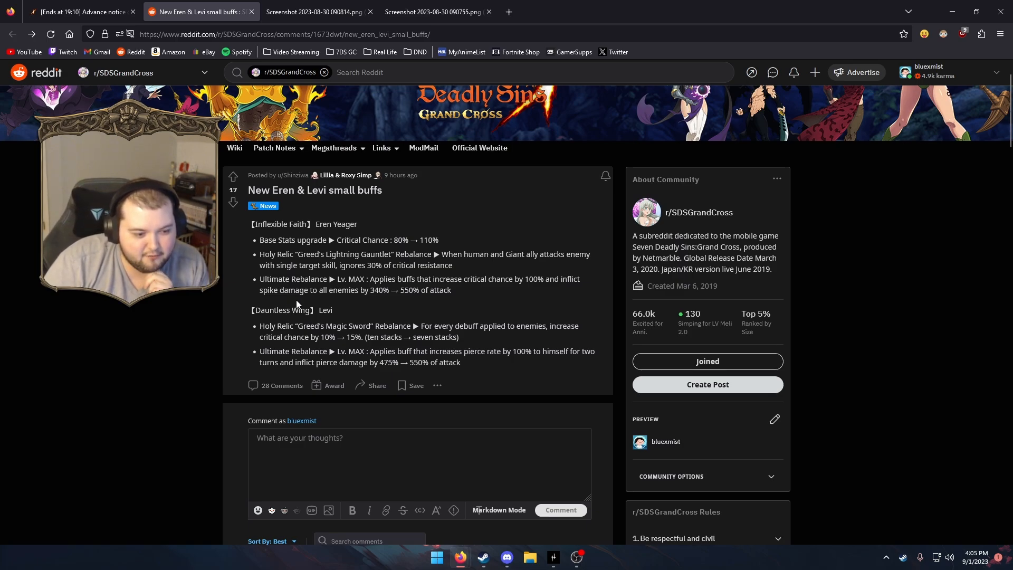
{"action": "left_click_drag", "start_coordinate": [380, 362], "coordinate": [428, 362]}
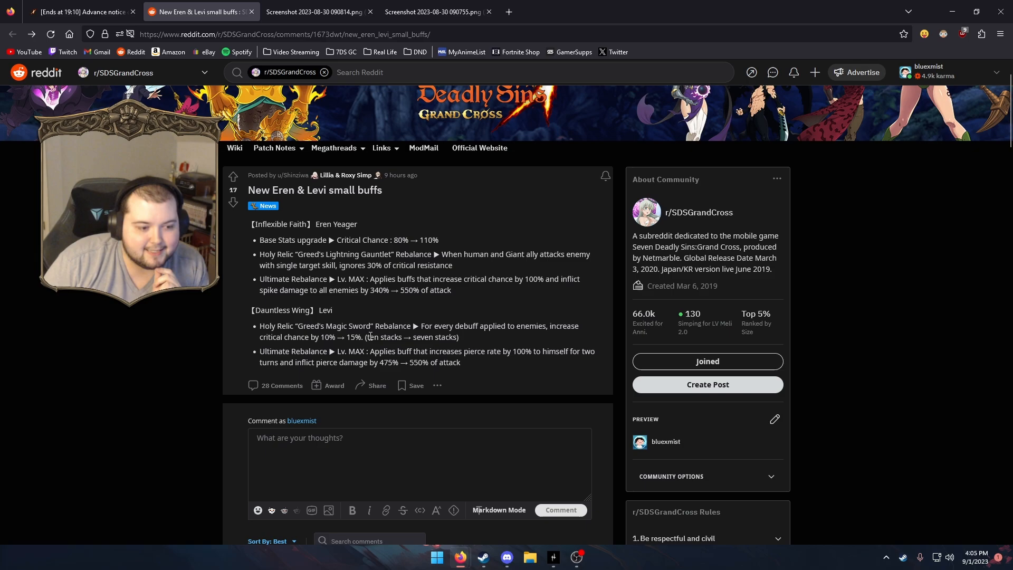
{"action": "double_click", "coordinate": [385, 337]}
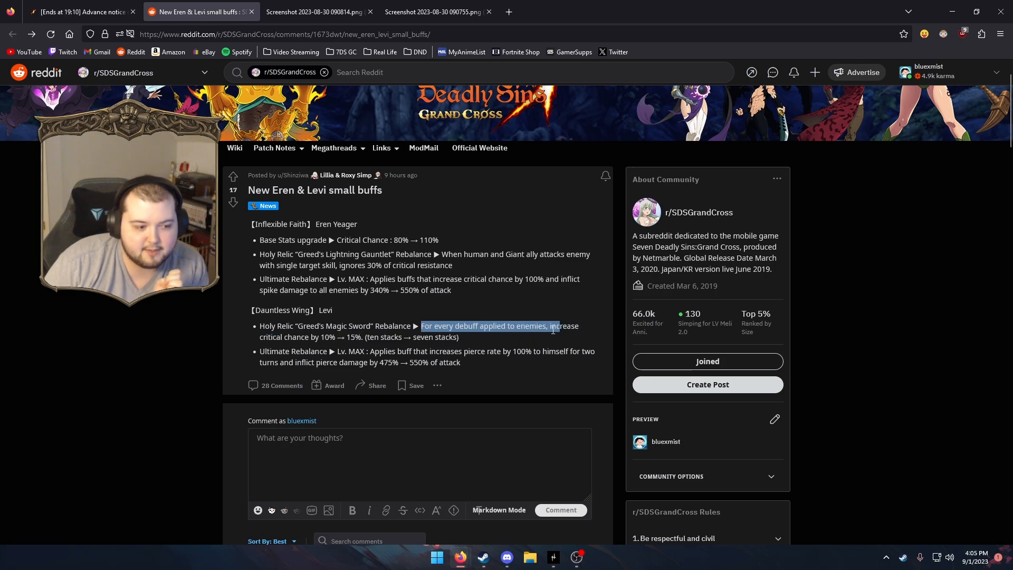
{"action": "left_click_drag", "start_coordinate": [554, 330], "coordinate": [335, 336]}
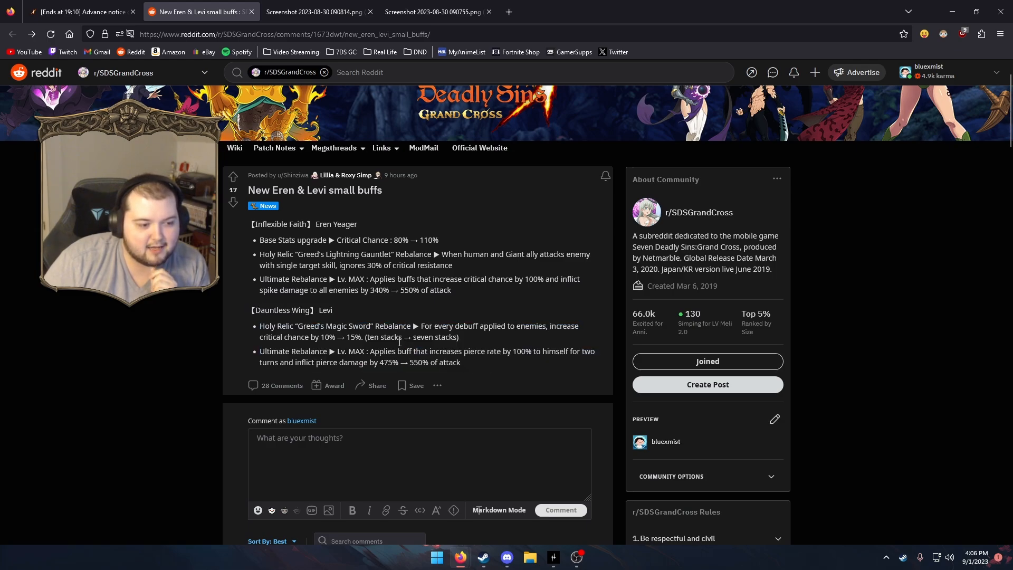
{"action": "mouse_move", "coordinate": [410, 310]}
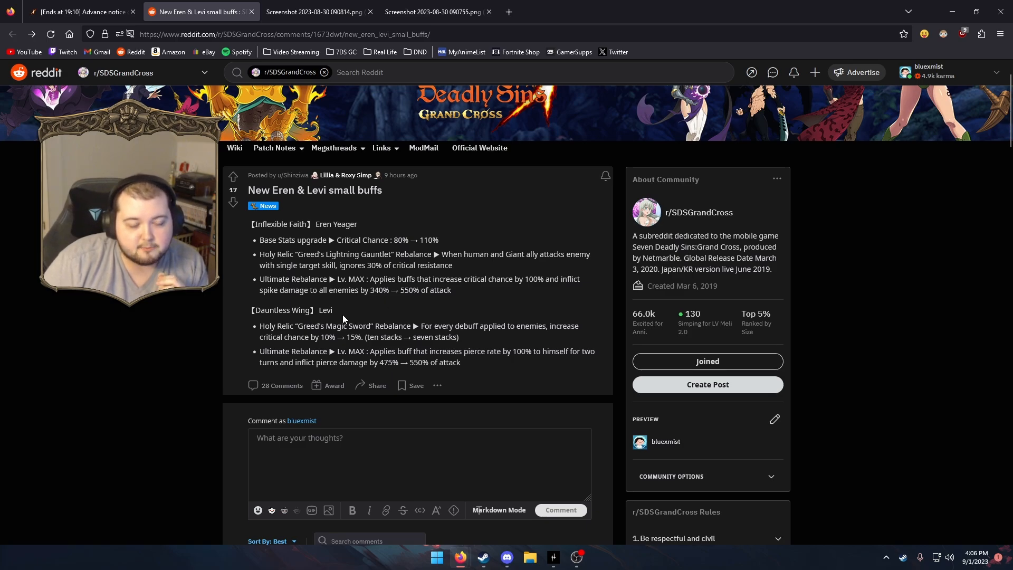
{"action": "left_click_drag", "start_coordinate": [247, 224], "coordinate": [451, 290]}
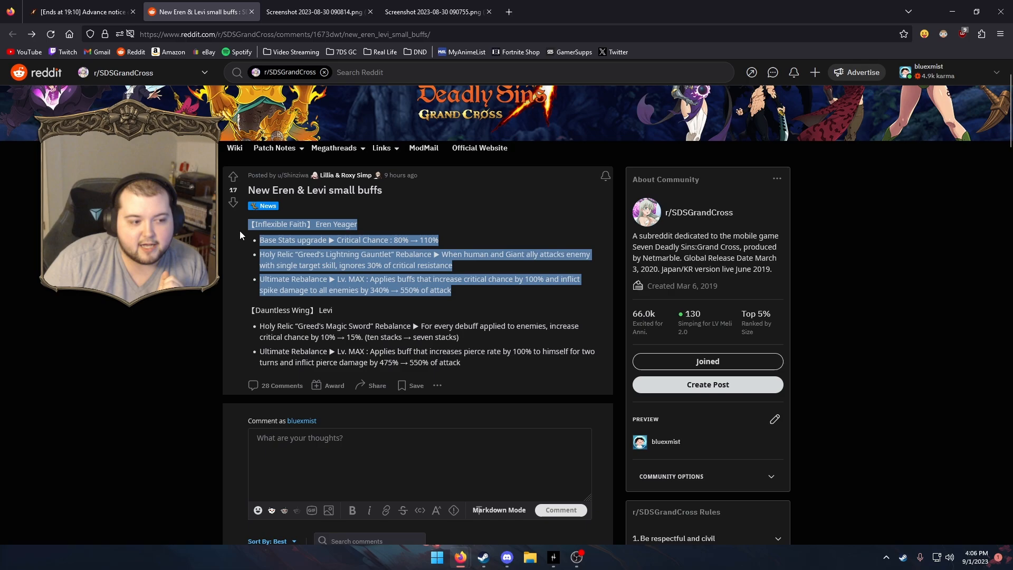
{"action": "left_click", "coordinate": [419, 279]}
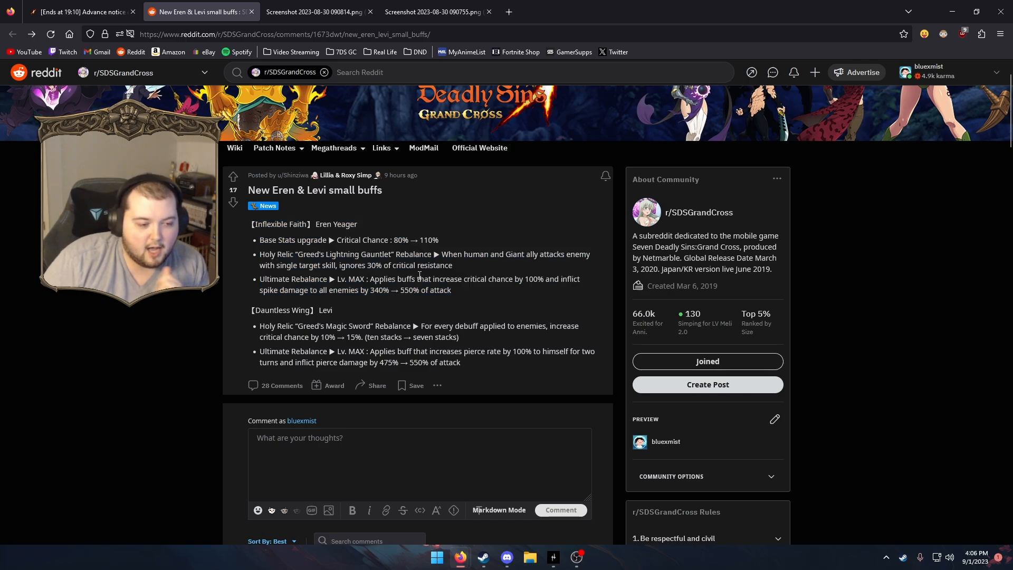
{"action": "left_click_drag", "start_coordinate": [252, 223], "coordinate": [451, 289]}
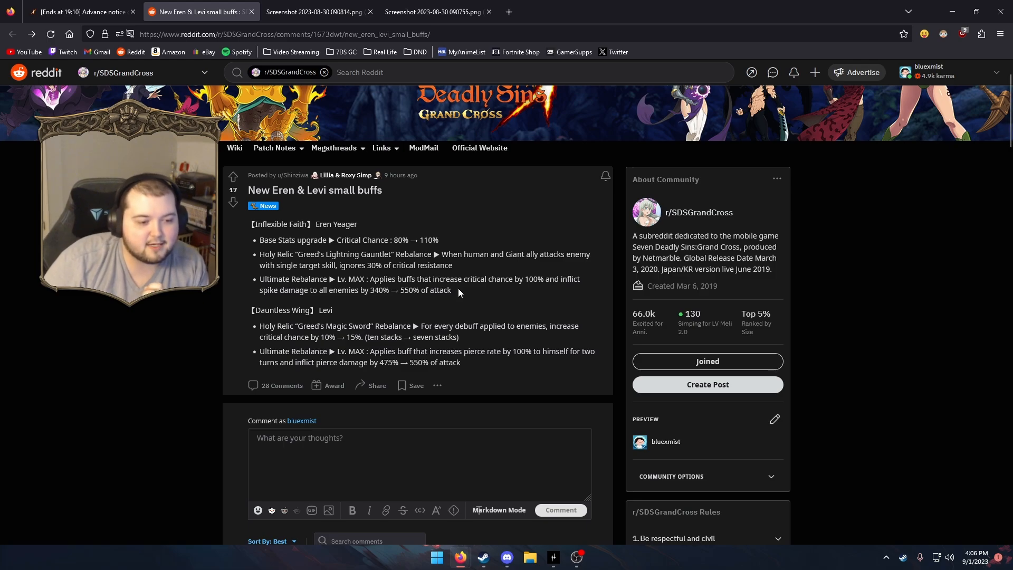
{"action": "mouse_move", "coordinate": [456, 295]}
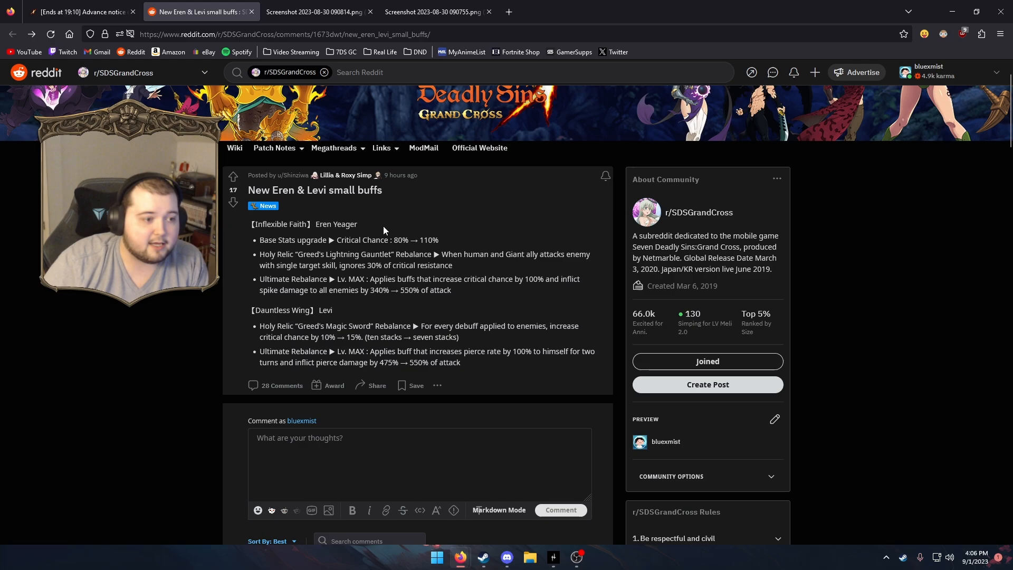
{"action": "mouse_move", "coordinate": [364, 225]}
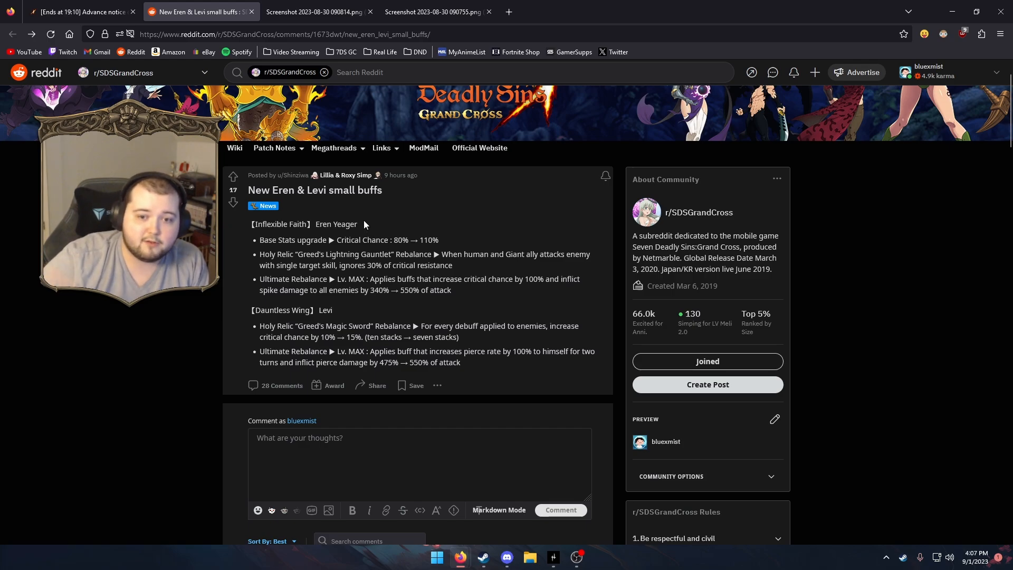